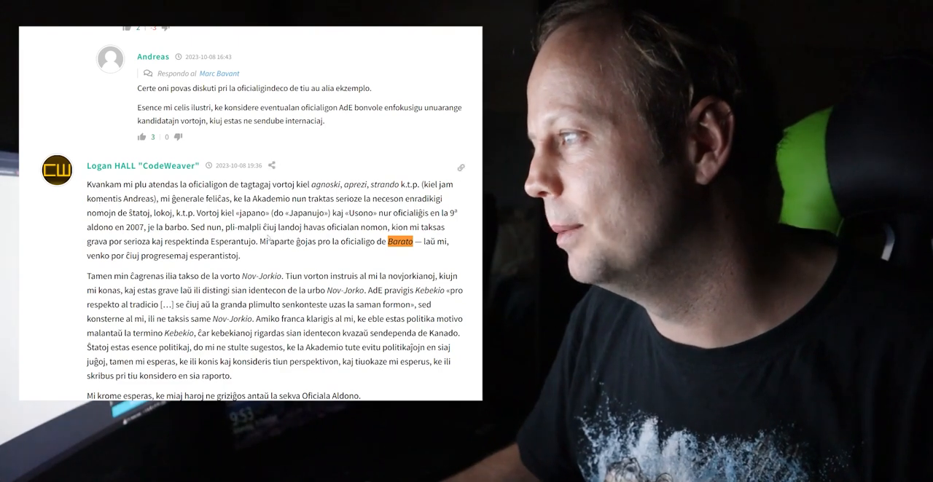
Highlight the sentence on Barato's official recognition and scroll down through the comments.
{"action": "left_click_drag", "start_coordinate": [260, 241], "coordinate": [412, 241]}
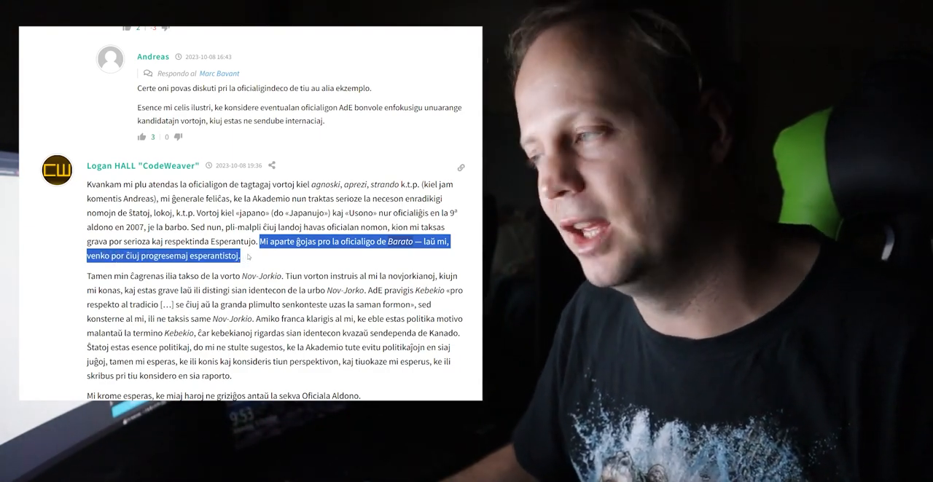
{"action": "scroll", "scroll_direction": "down", "scroll_amount": 3}
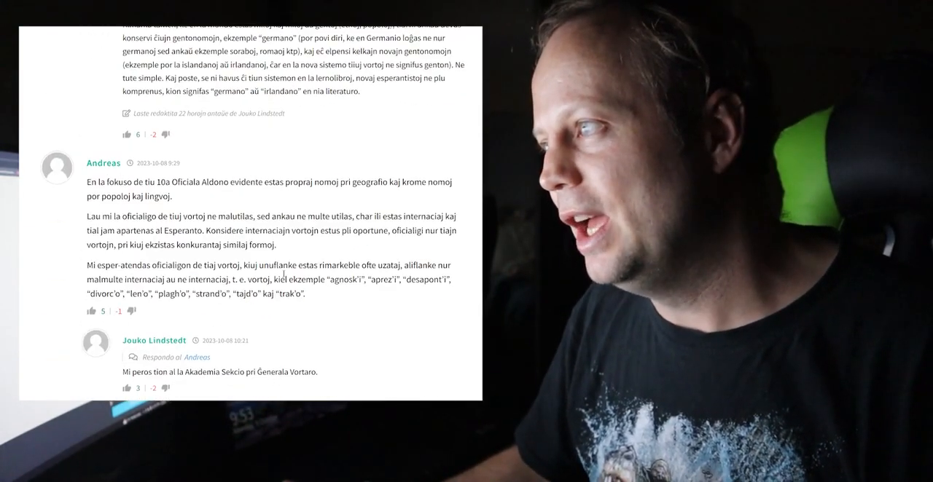
{"action": "scroll", "scroll_direction": "down", "scroll_amount": 3}
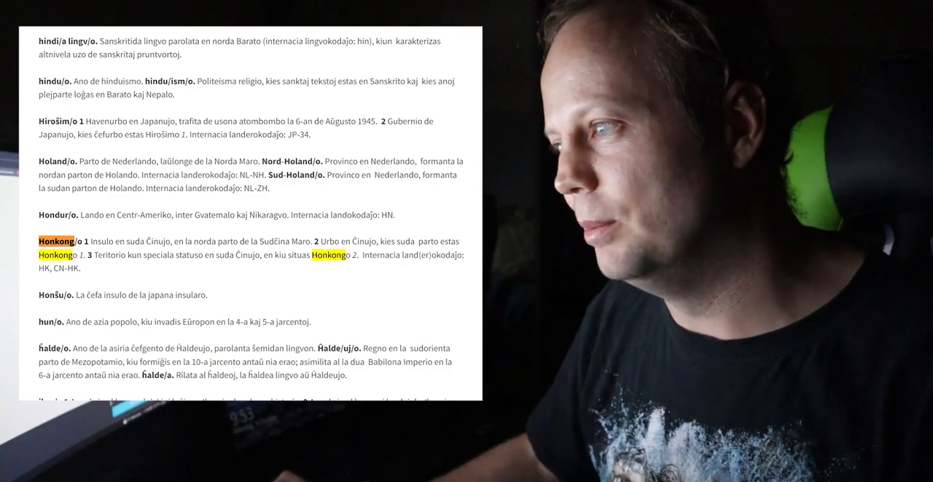
Scroll the geographic names list down to the Pekin entry.
{"action": "scroll", "scroll_direction": "down", "scroll_amount": 3}
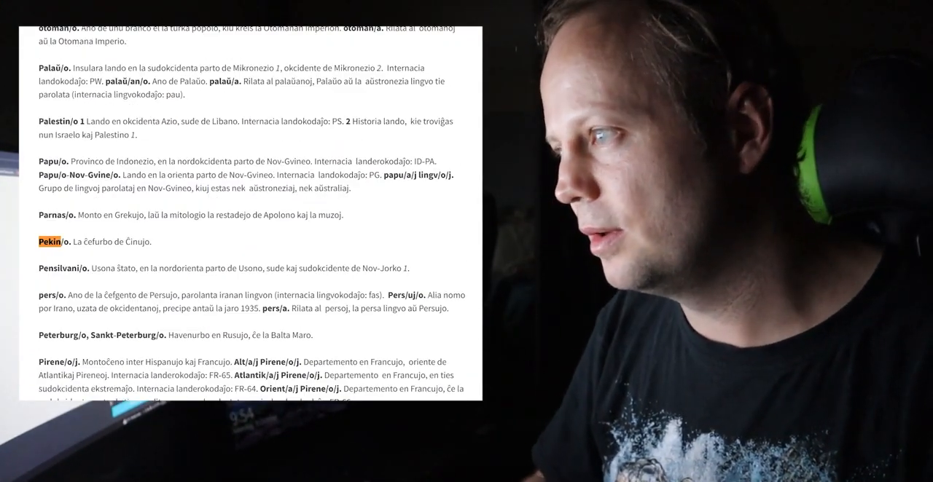
Scroll past Pekin through the P entries of the word list.
{"action": "scroll", "scroll_direction": "down", "scroll_amount": 3}
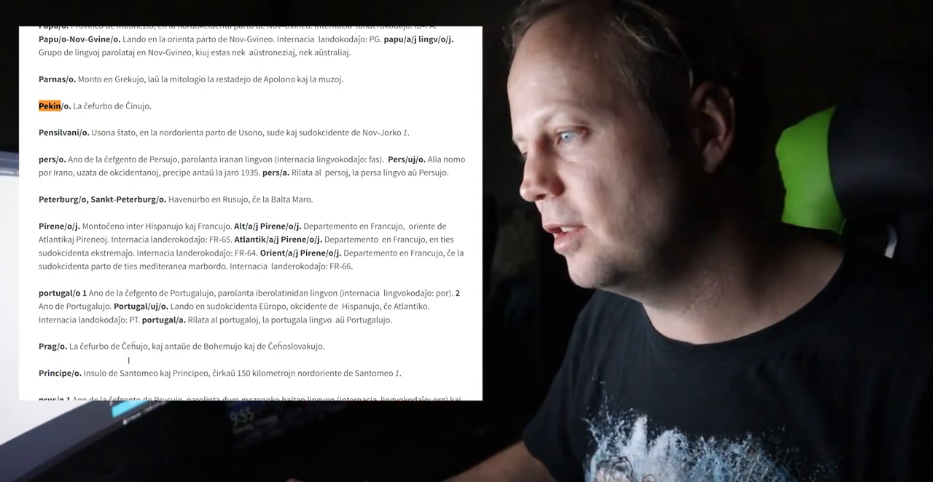
{"action": "scroll", "scroll_direction": "down", "scroll_amount": 3}
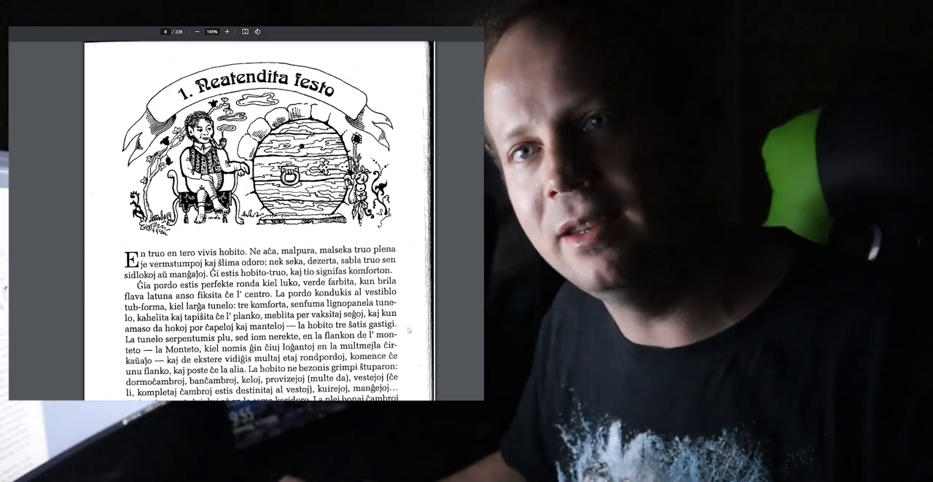
Click into the La Hobito PDF viewer window at the top.
{"action": "left_click", "coordinate": [226, 32]}
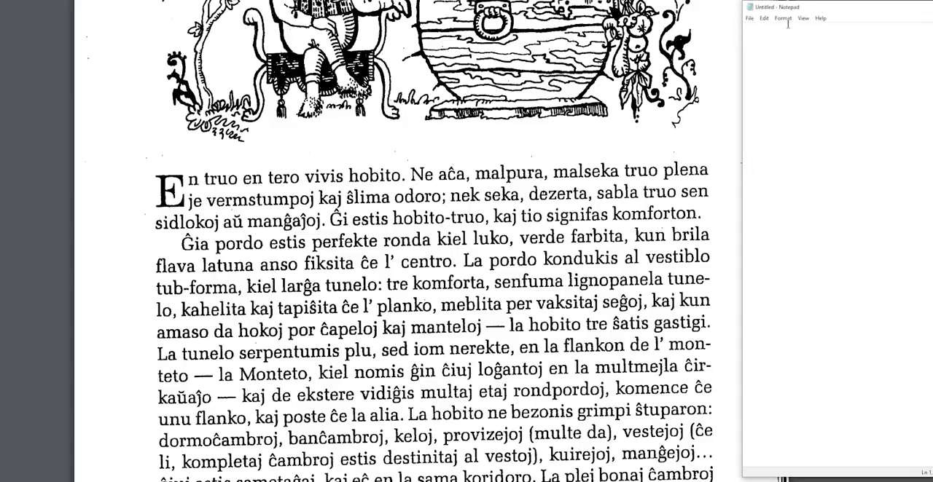
{"action": "scroll", "scroll_direction": "down", "scroll_amount": 3}
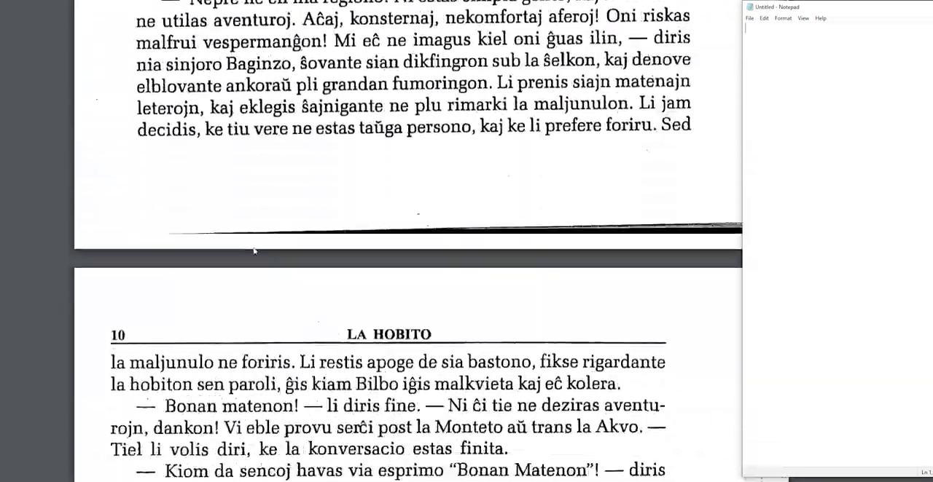
{"action": "scroll", "scroll_direction": "down", "scroll_amount": 3}
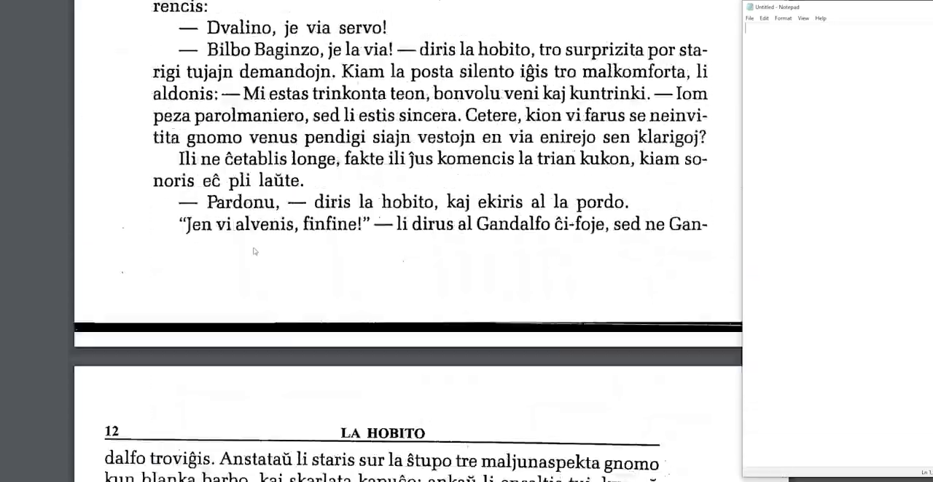
{"action": "scroll", "scroll_direction": "down", "scroll_amount": 3}
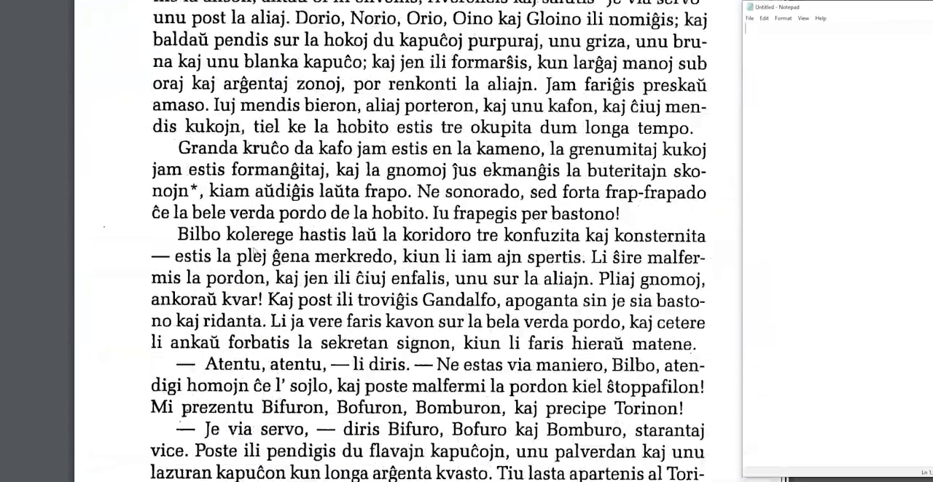
{"action": "scroll", "scroll_direction": "down", "scroll_amount": 3}
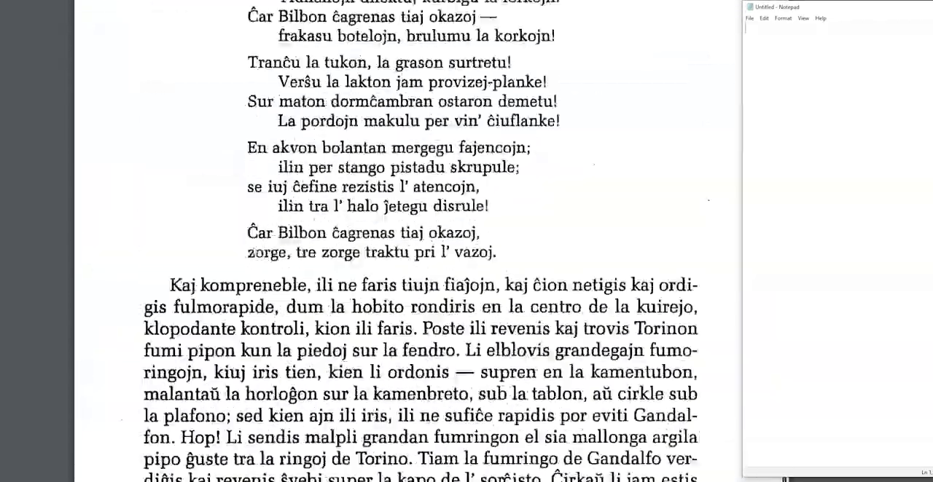
{"action": "scroll", "scroll_direction": "down", "scroll_amount": 3}
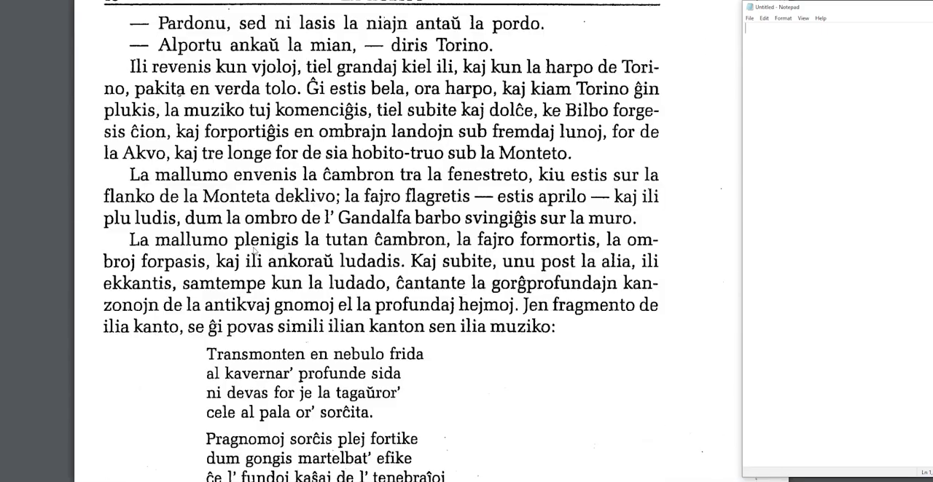